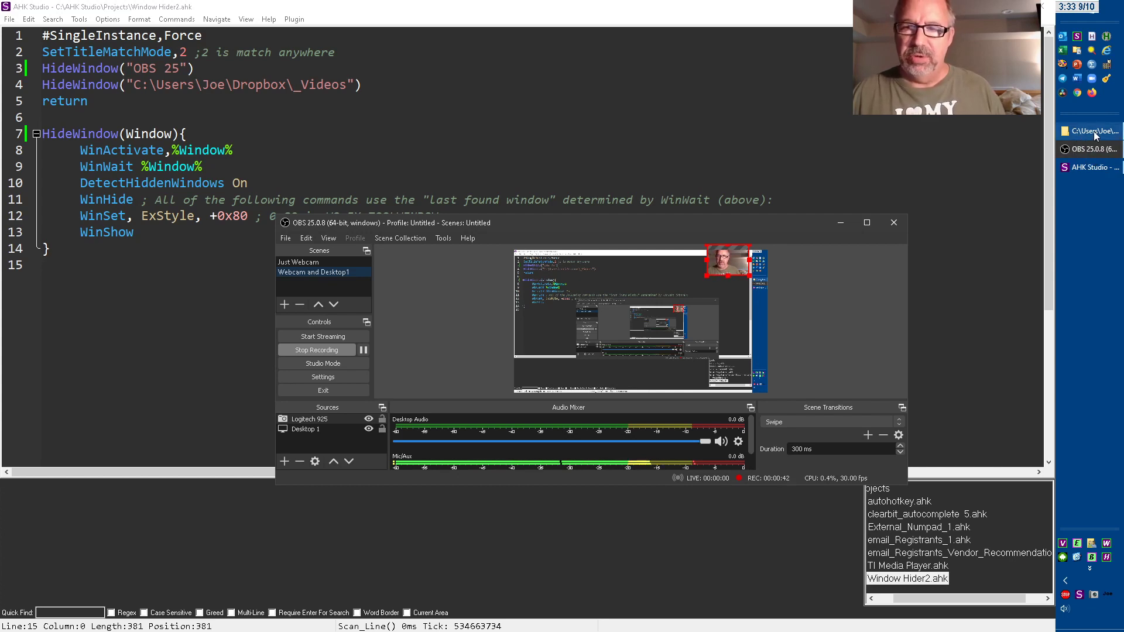
- Restore the _Videos Explorer window on screen alongside the OBS window
{"action": "left_click", "coordinate": [1090, 130]}
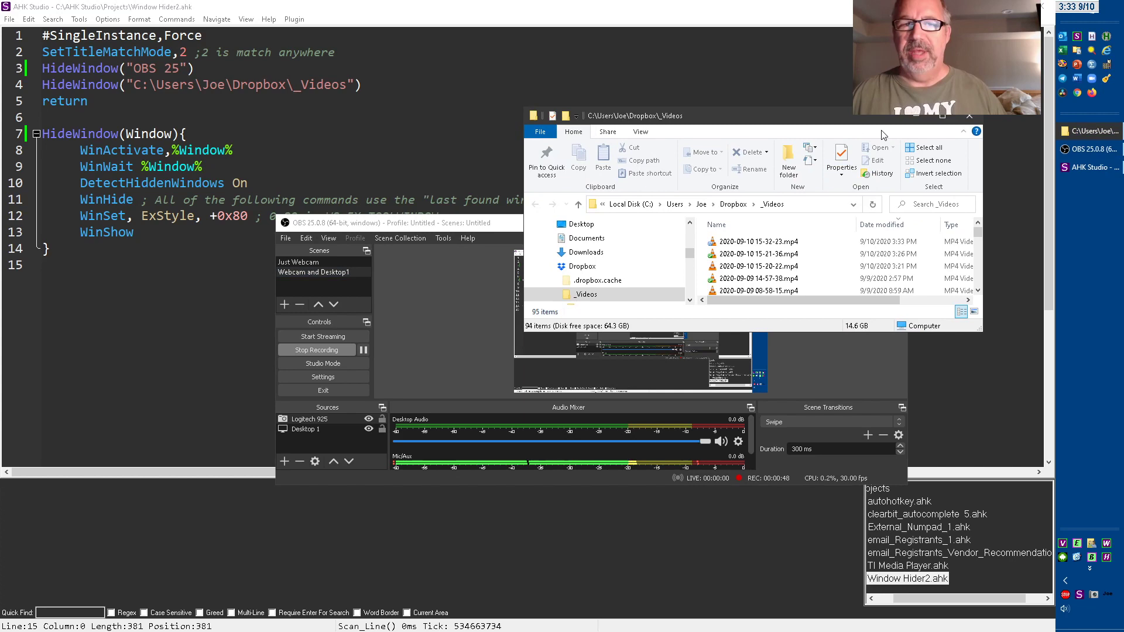
{"action": "mouse_move", "coordinate": [749, 126]}
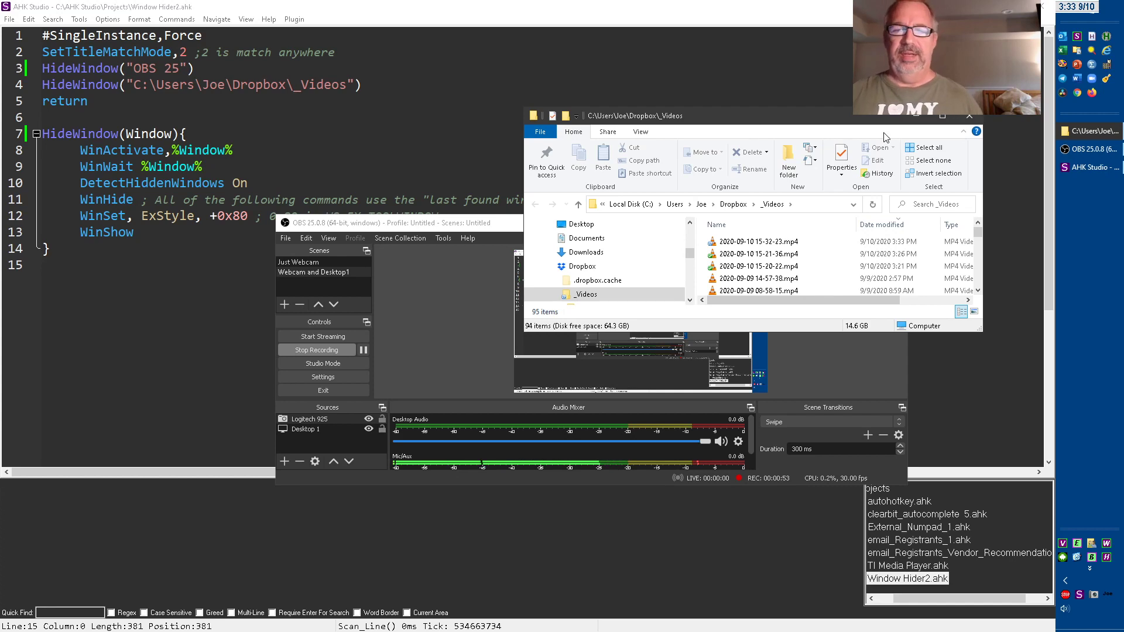
{"action": "mouse_move", "coordinate": [913, 123]}
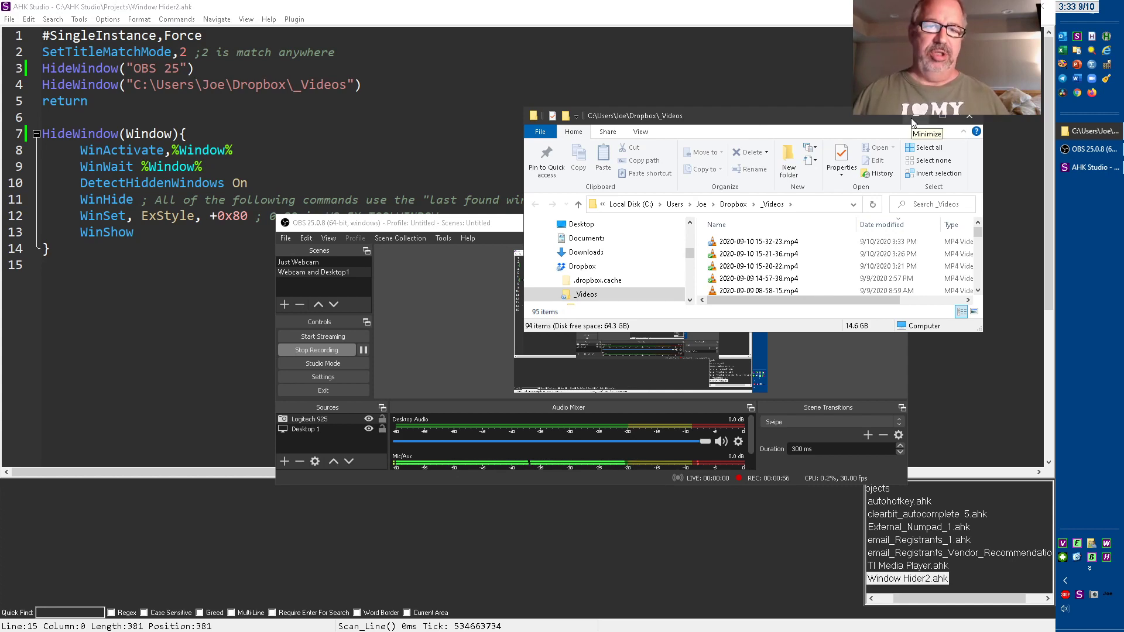
{"action": "mouse_move", "coordinate": [858, 119]}
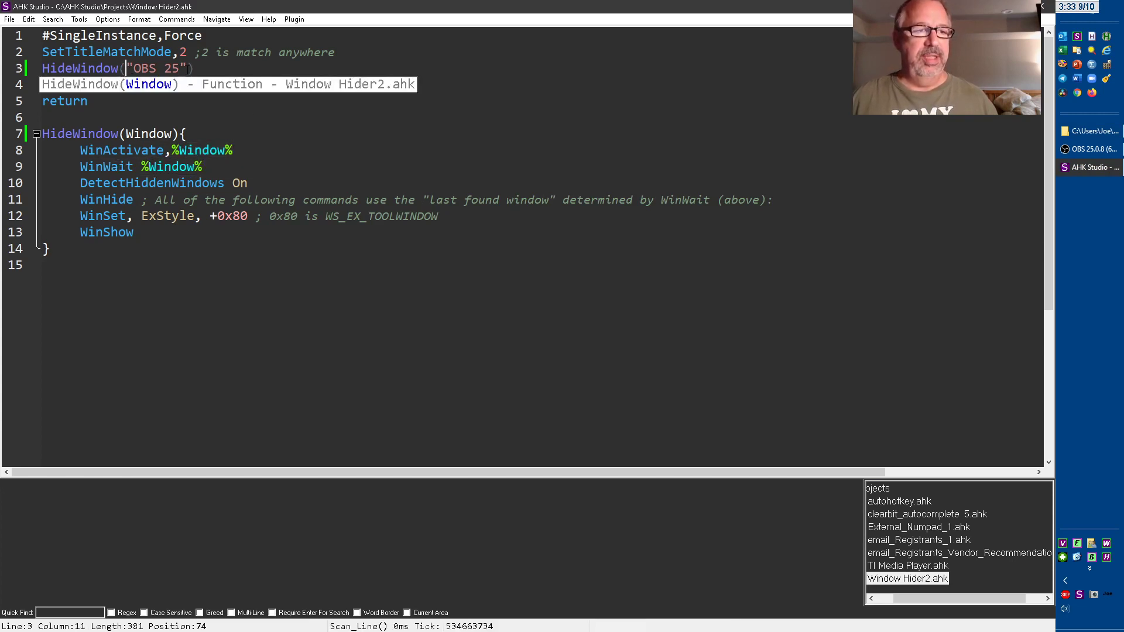
{"action": "left_click_drag", "start_coordinate": [129, 68], "coordinate": [185, 68]}
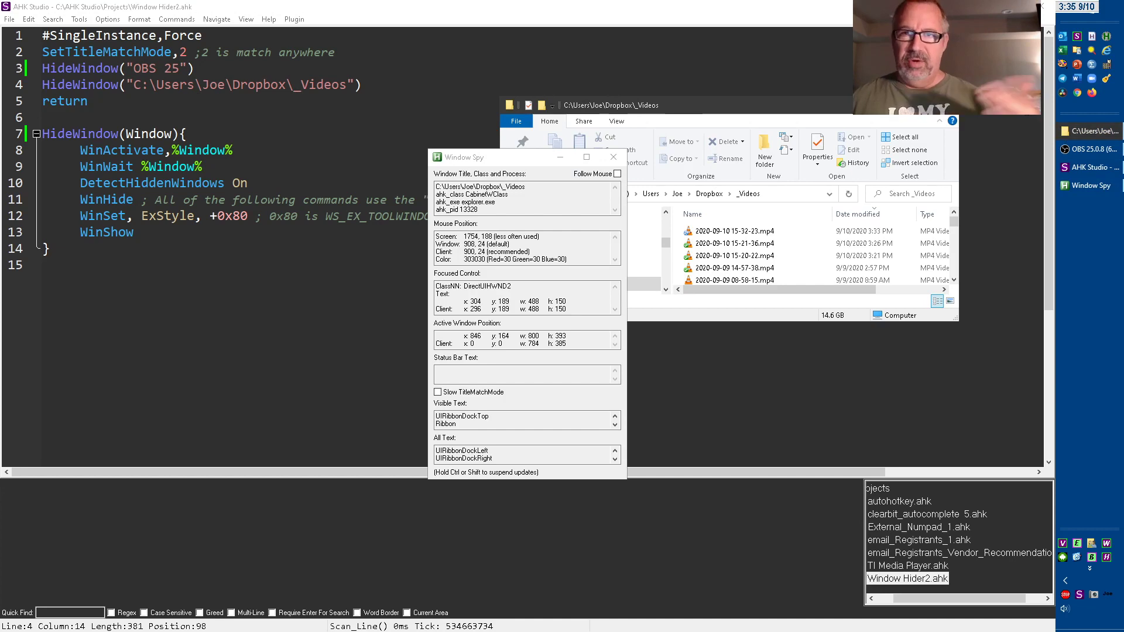
{"action": "mouse_move", "coordinate": [1114, 594]}
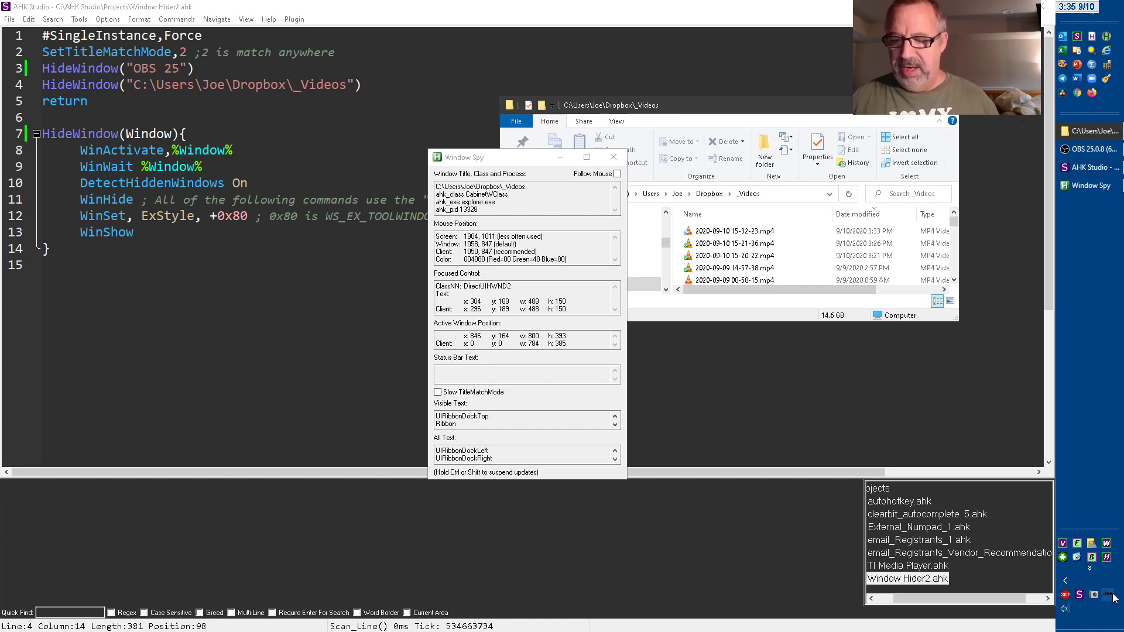
- Bring up the Window Spy tray menu to exit the script
{"action": "right_click", "coordinate": [1092, 595]}
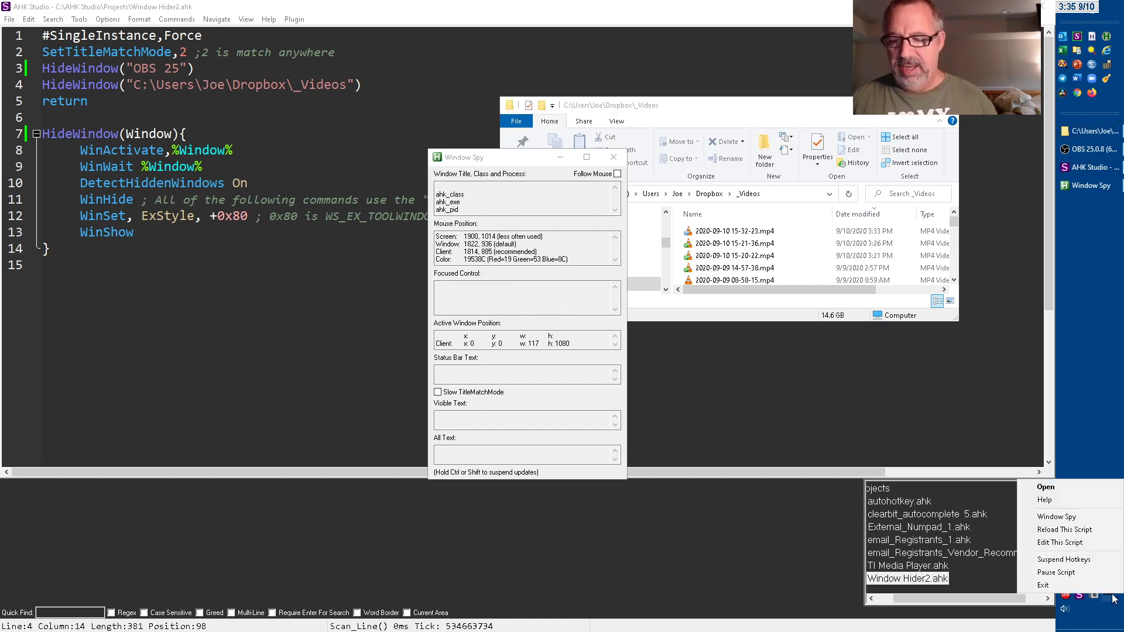
{"action": "mouse_move", "coordinate": [1056, 516]}
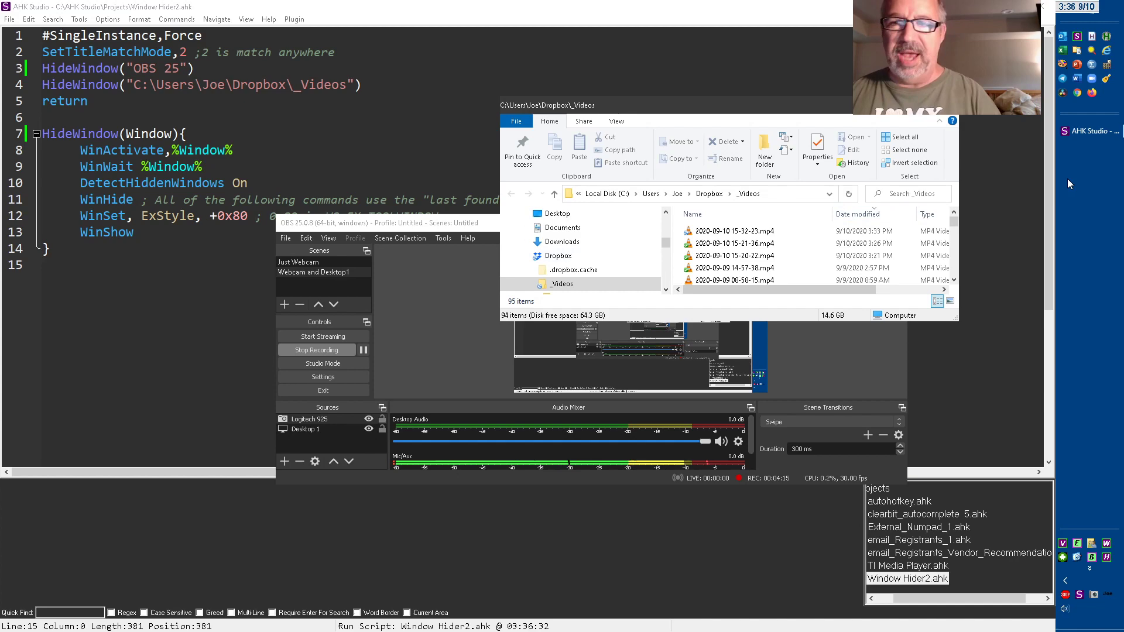
{"action": "mouse_move", "coordinate": [487, 278]}
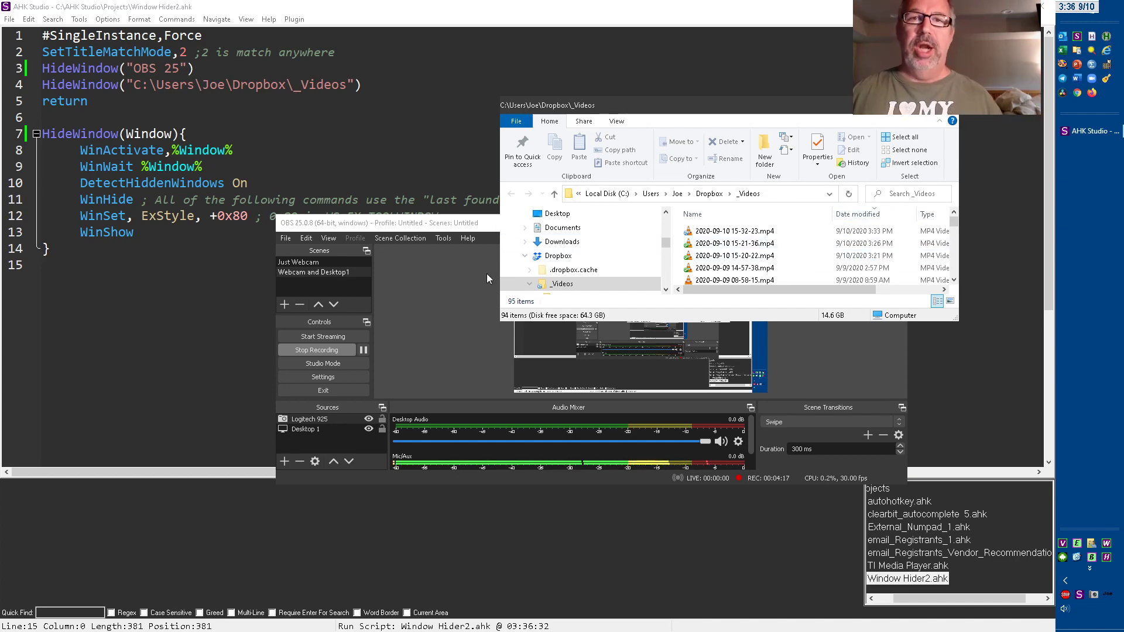